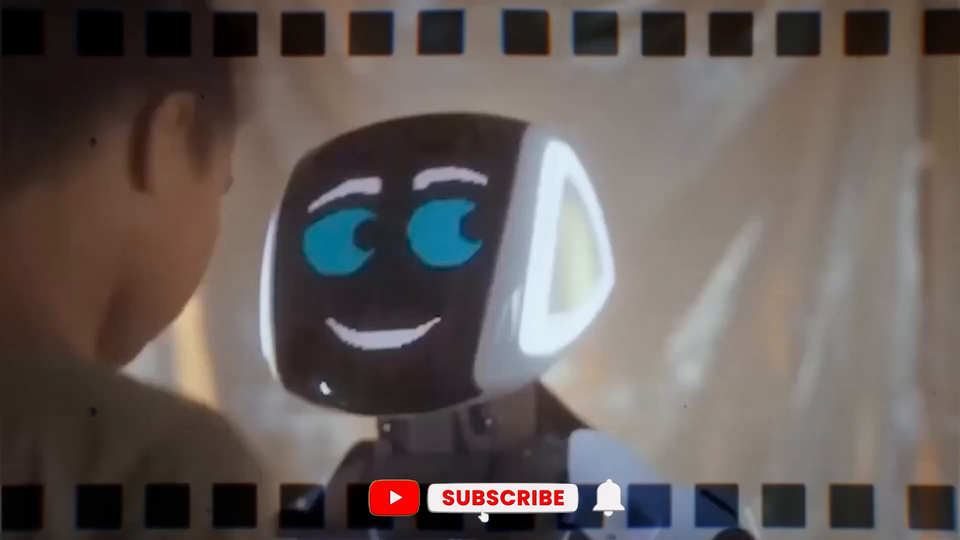
left_click(498, 497)
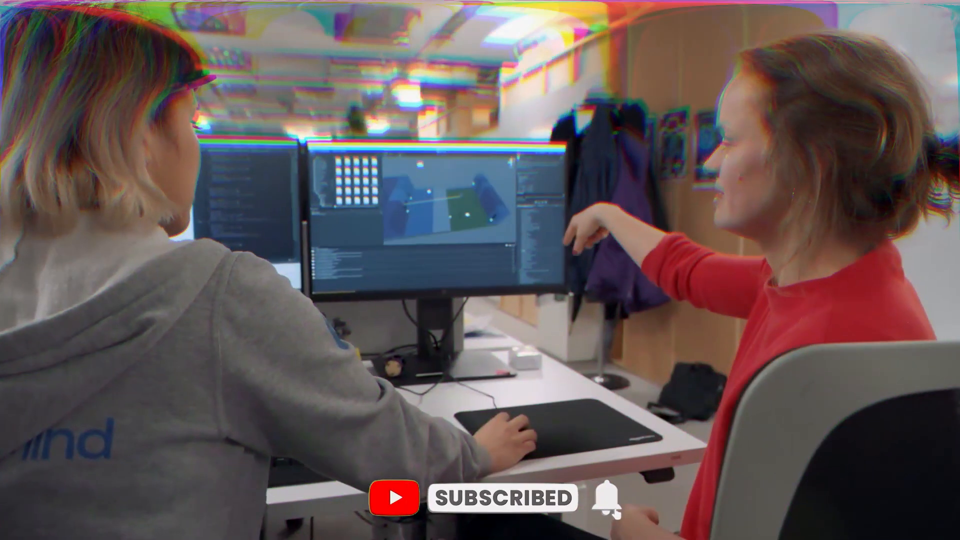